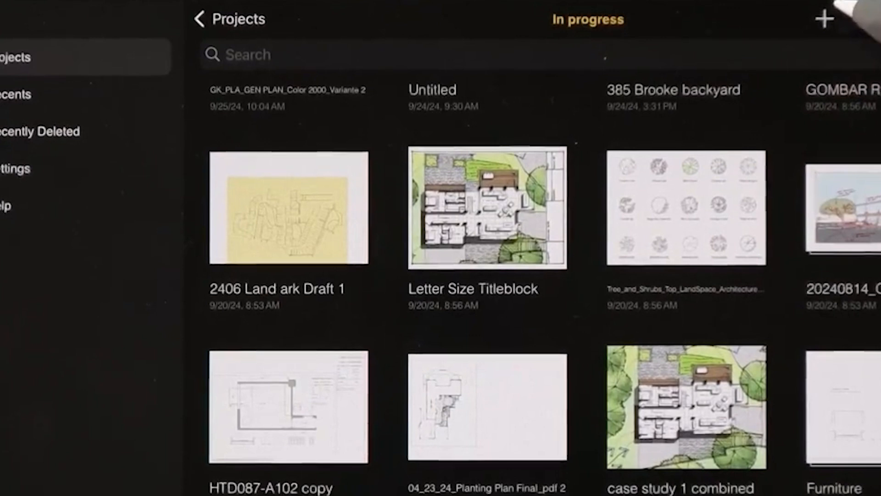
Step: Start a new project from a photo and browse the Photos library for the site plan
click(823, 17)
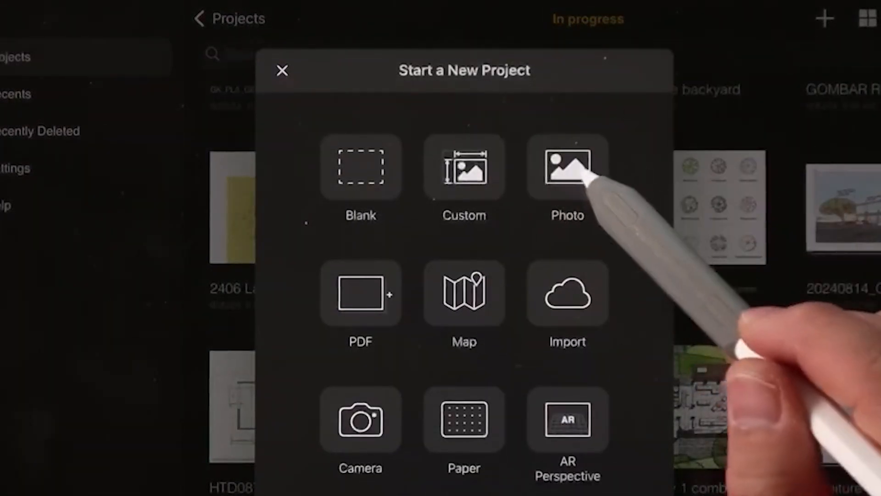
click(566, 170)
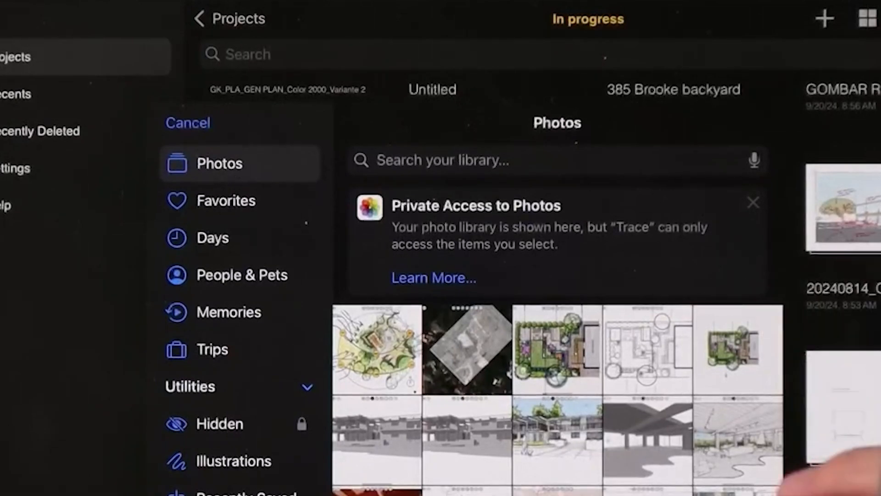
scroll(down, 3)
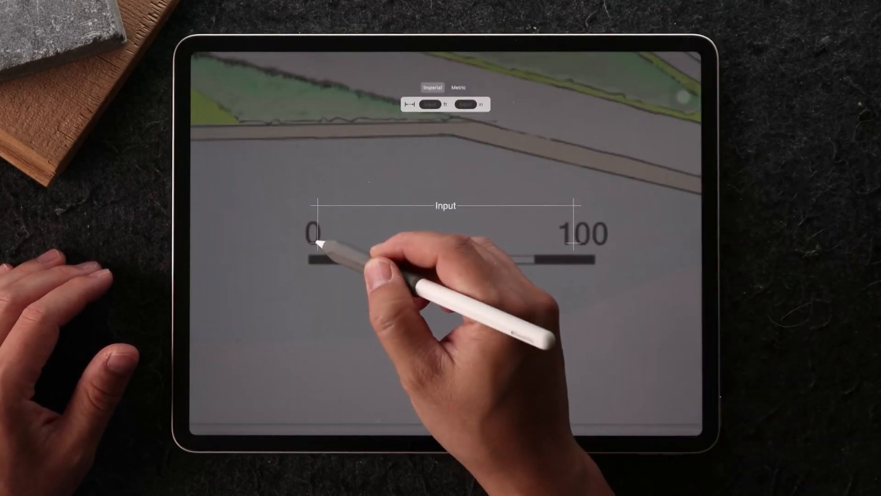
Step: Calibrate the scale by measuring the 0–100 bar as 100 metres
drag(320, 242, 573, 248)
text(100)
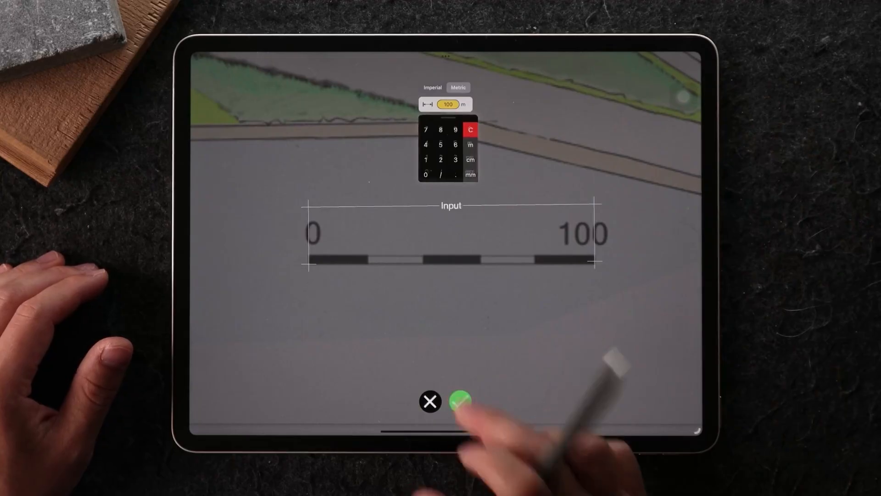
click(459, 402)
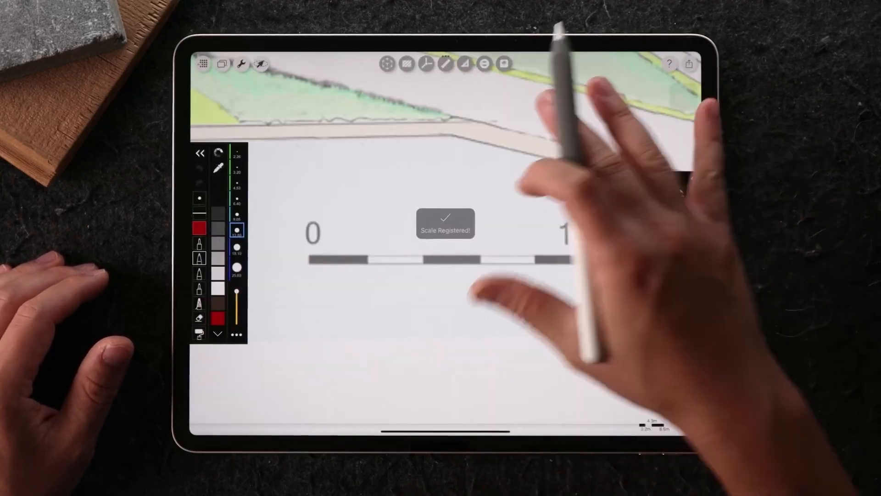
Step: Zoom to the full site plan and add a blank trace layer over it
click(453, 50)
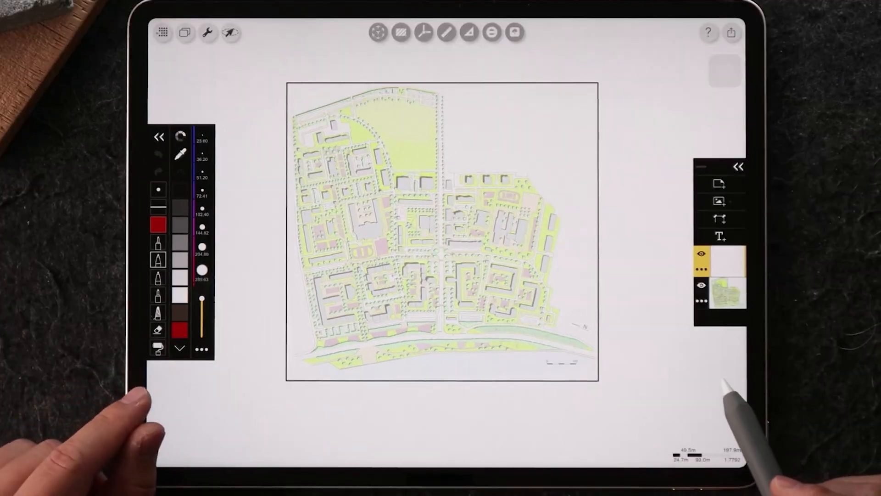
click(701, 264)
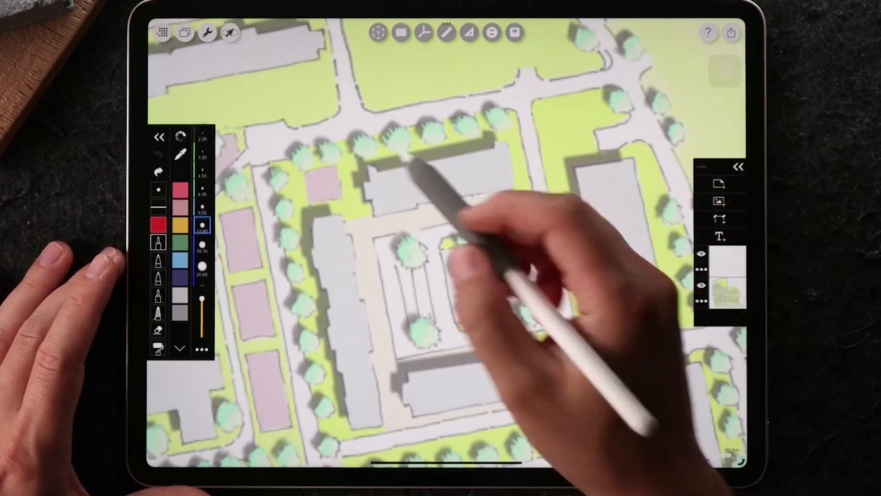
Step: Sketch red outlines along the edges of the upper, right-hand and lower buildings
drag(334, 236, 523, 141)
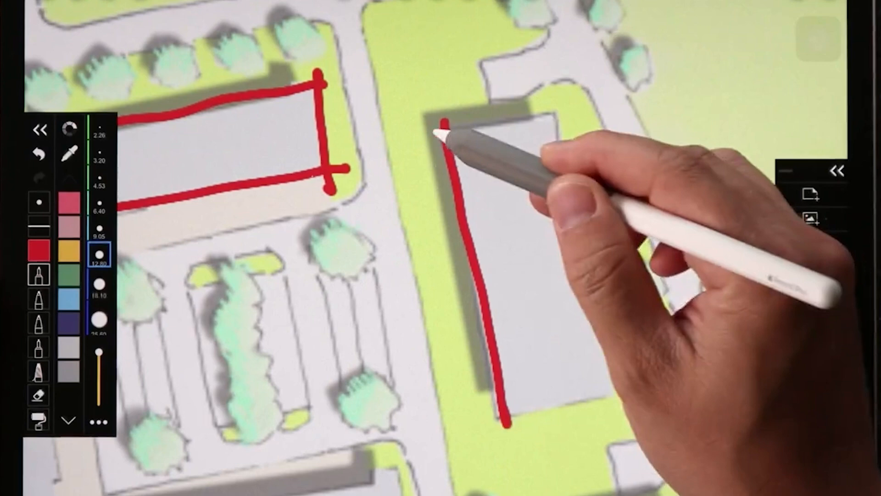
drag(447, 121, 523, 424)
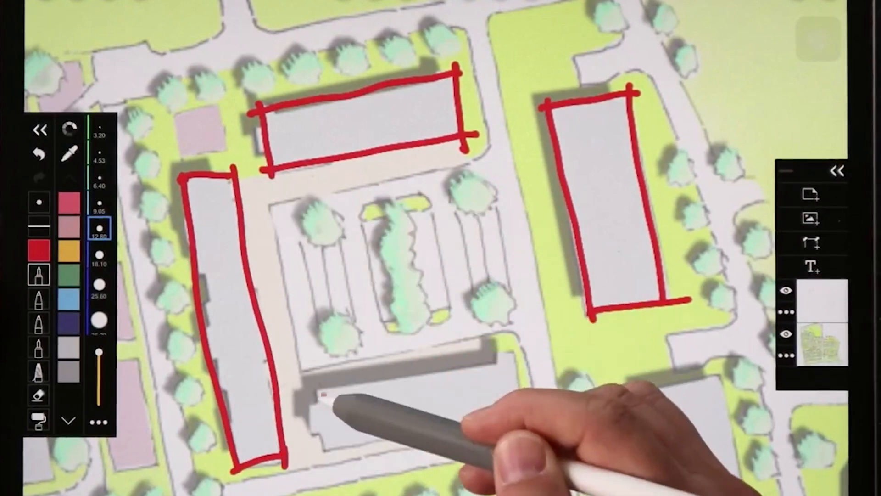
drag(315, 394, 528, 348)
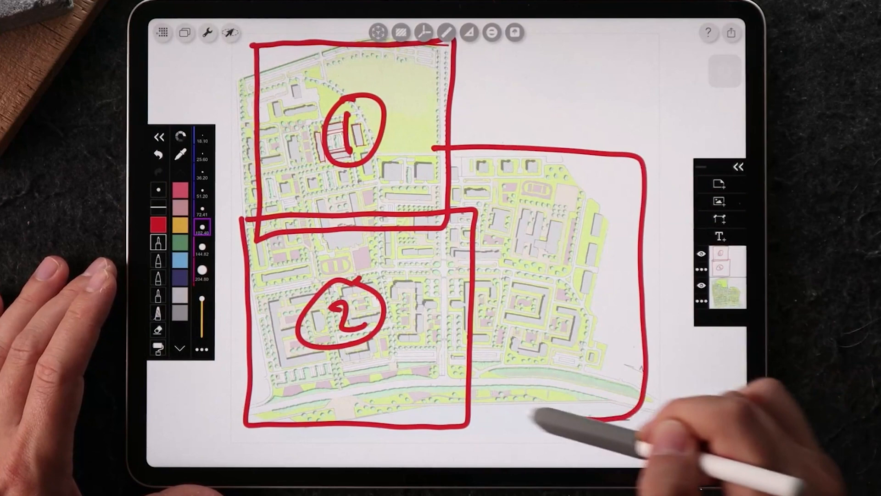
Step: Finish the large red box around the right side of the plan
drag(557, 264, 545, 287)
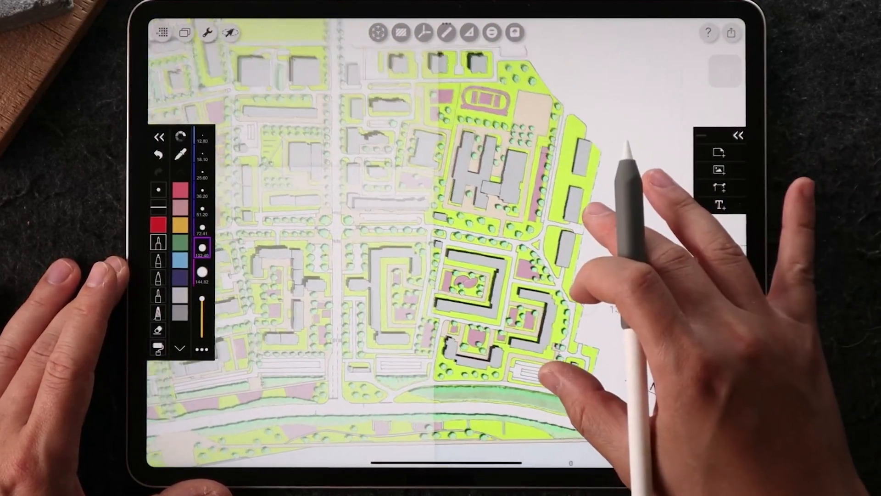
Step: Hide the red sketch layer so only the site plan shows
click(739, 135)
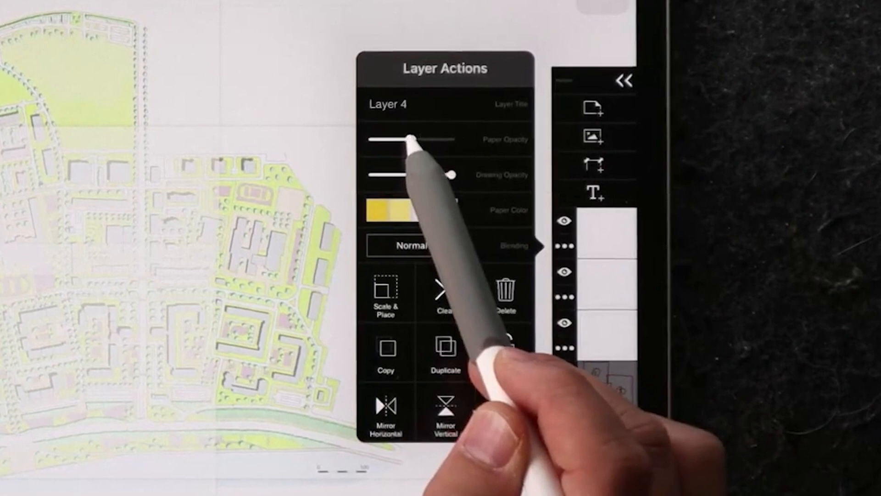
Step: Lower Layer 4's paper opacity and fade the background plan image to about half
drag(410, 138, 371, 138)
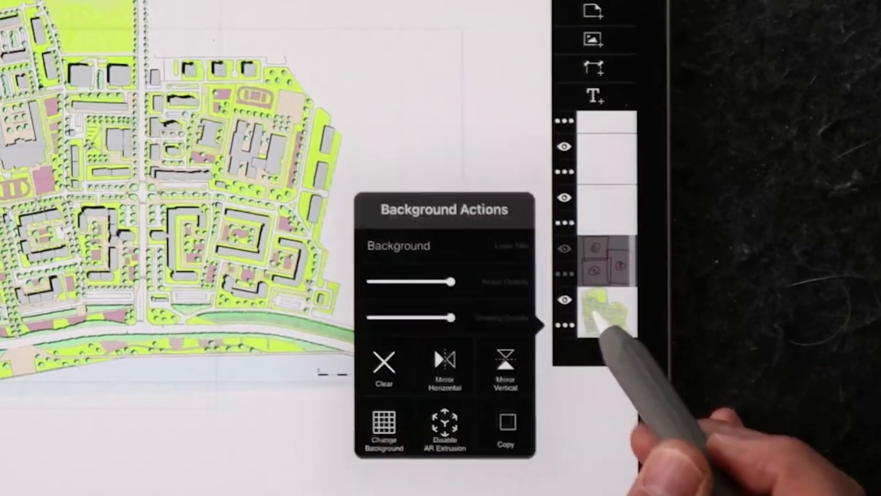
drag(456, 281, 436, 283)
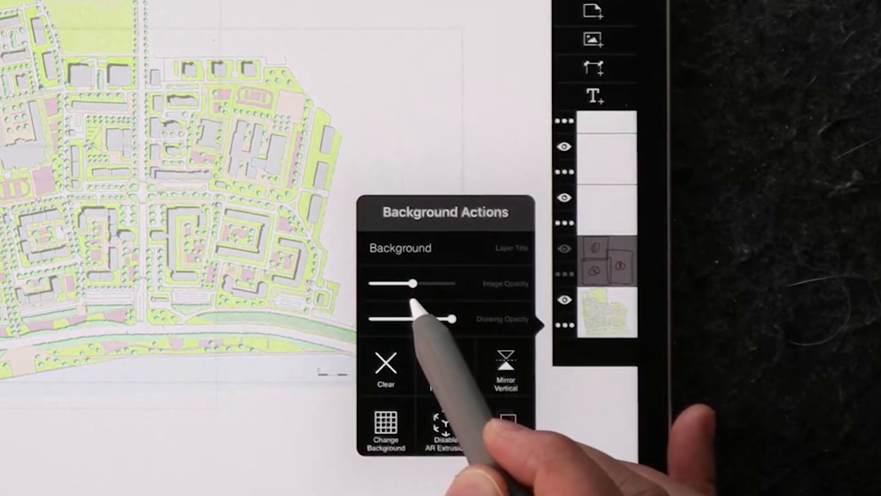
drag(413, 283, 373, 283)
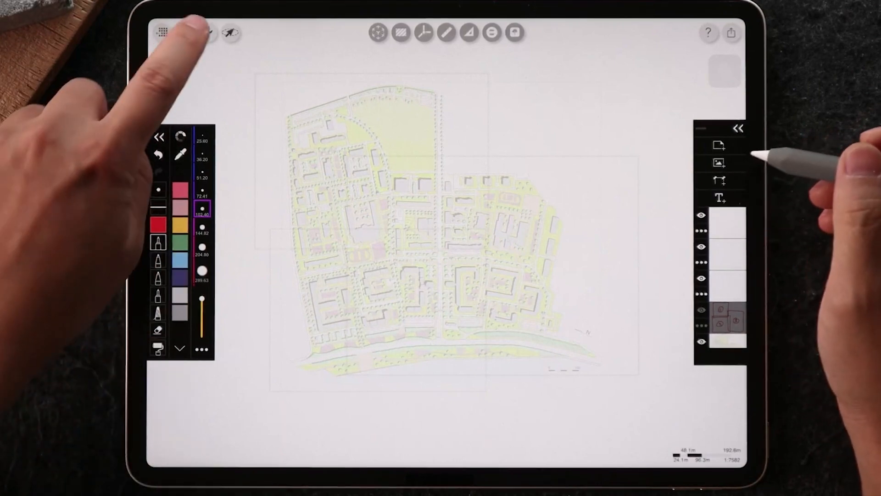
Step: Turn off Layer Drop Shadows in Project Setup preferences
click(195, 30)
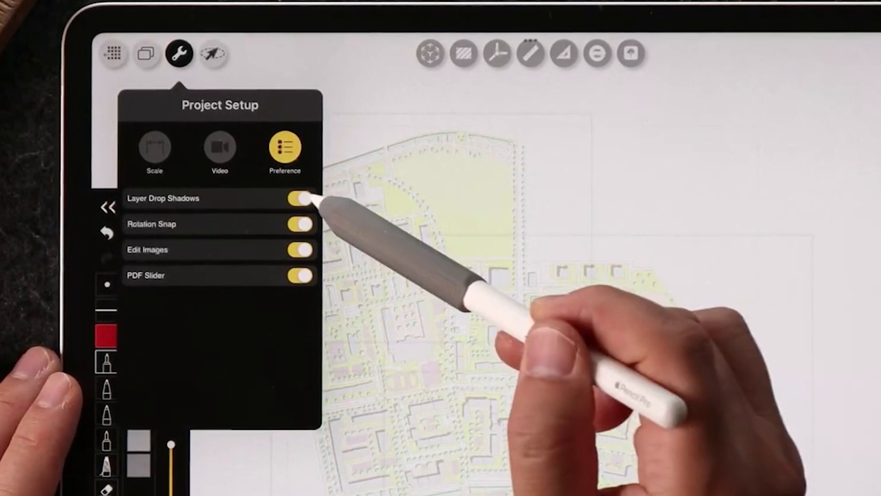
click(301, 198)
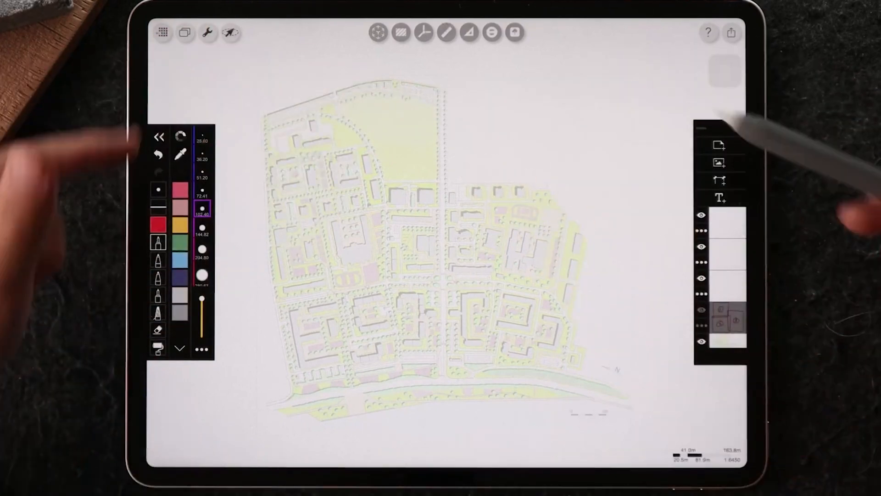
click(725, 225)
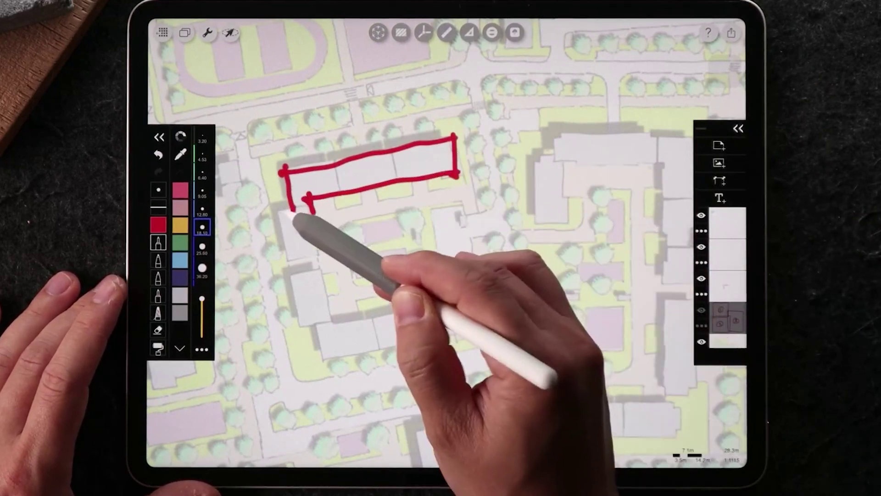
Step: Draw a red outline around the row of buildings
drag(292, 214, 315, 315)
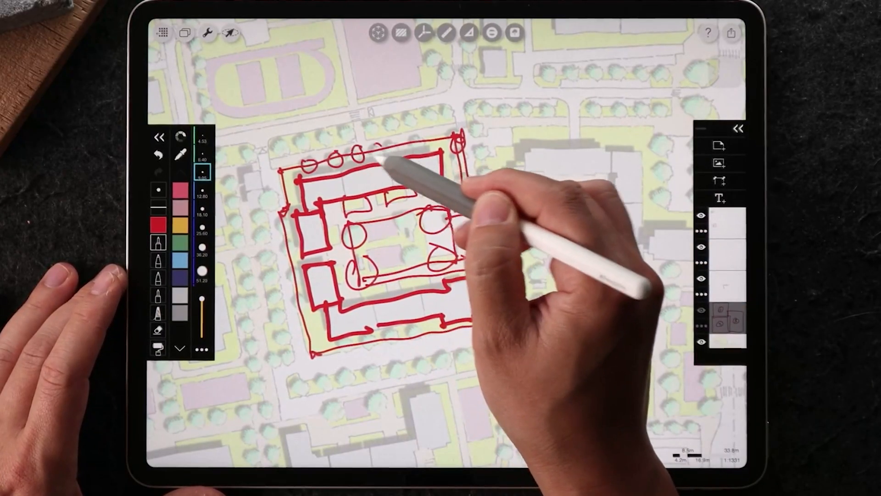
Step: Draw red tree loops along the block's top edge and sides
drag(393, 168, 286, 242)
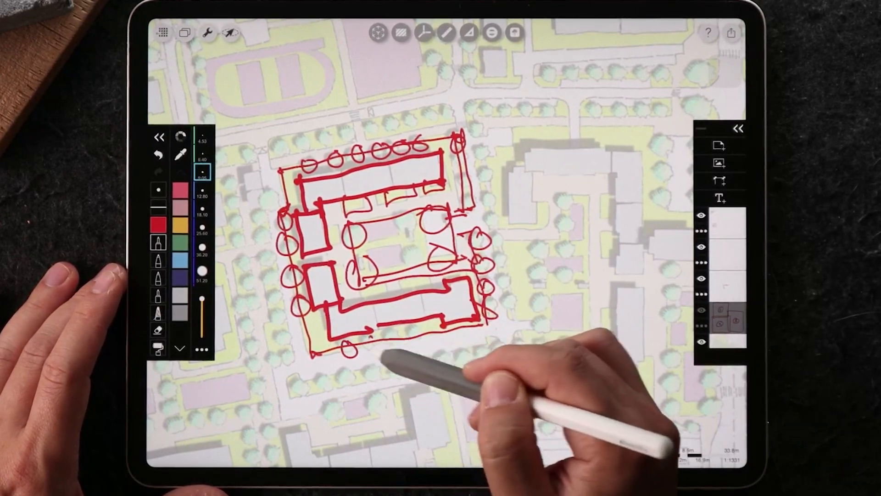
drag(338, 338, 427, 337)
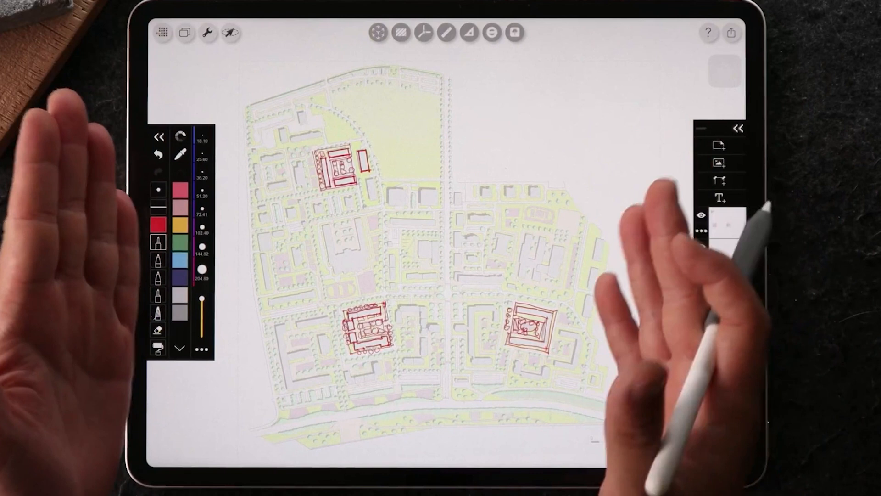
Step: Leave the sketched site plan for the project gallery
click(718, 230)
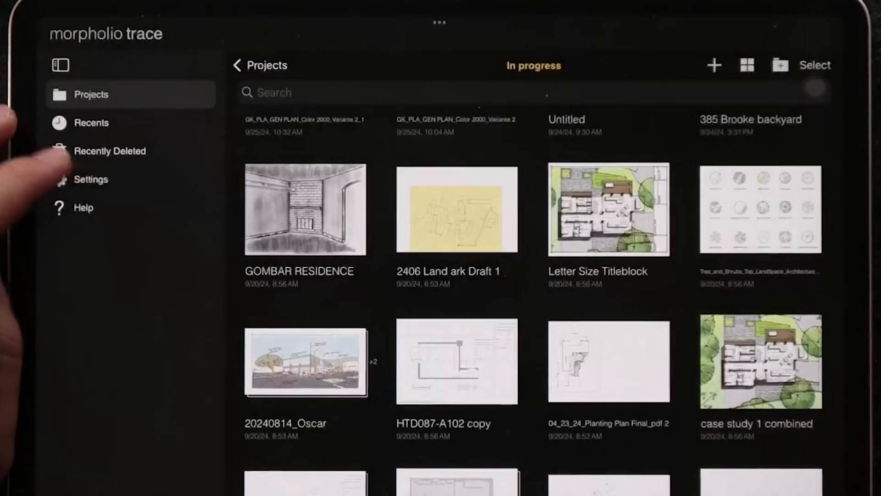
Step: Open the In progress folder and scroll through its project thumbnails
click(91, 179)
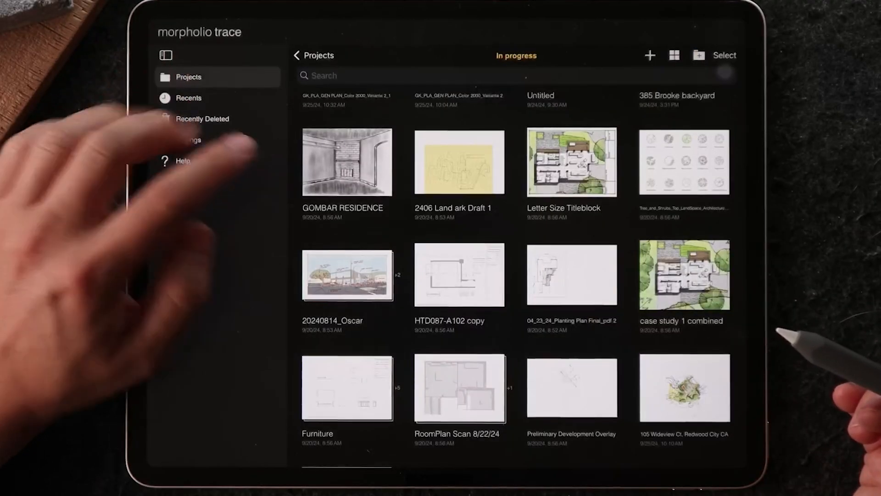
scroll(down, 3)
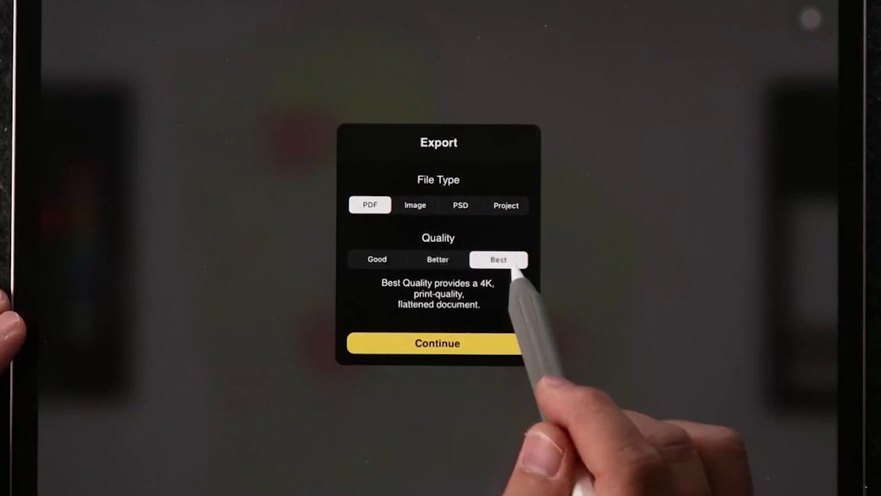
Step: Choose PDF file type with Best quality for the export
click(437, 343)
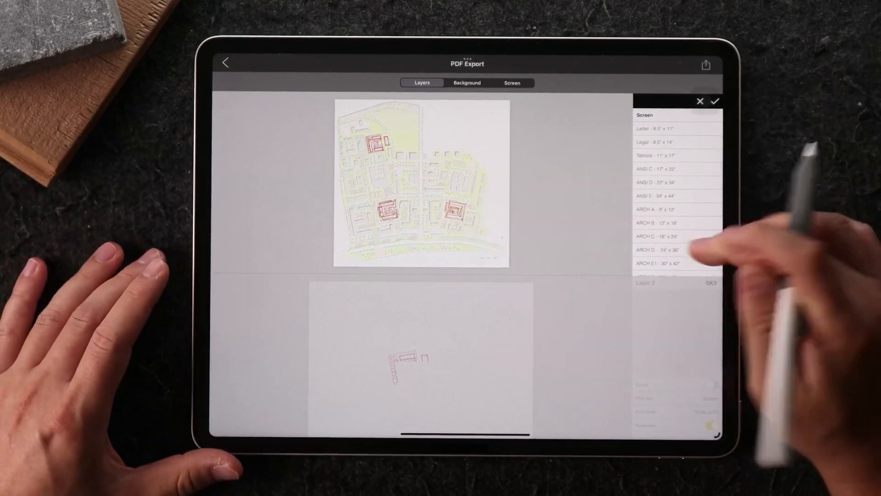
Step: Pick ARCH E 36" x 48" as the Background print size and confirm
scroll(down, 3)
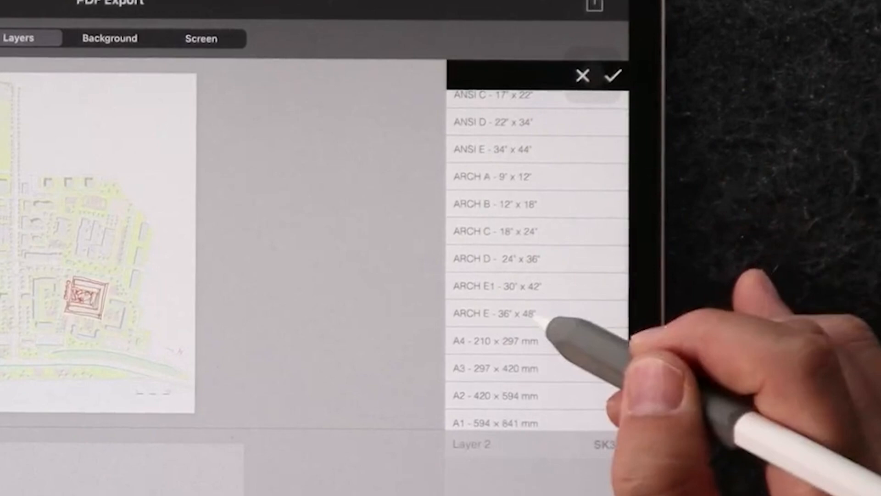
click(515, 313)
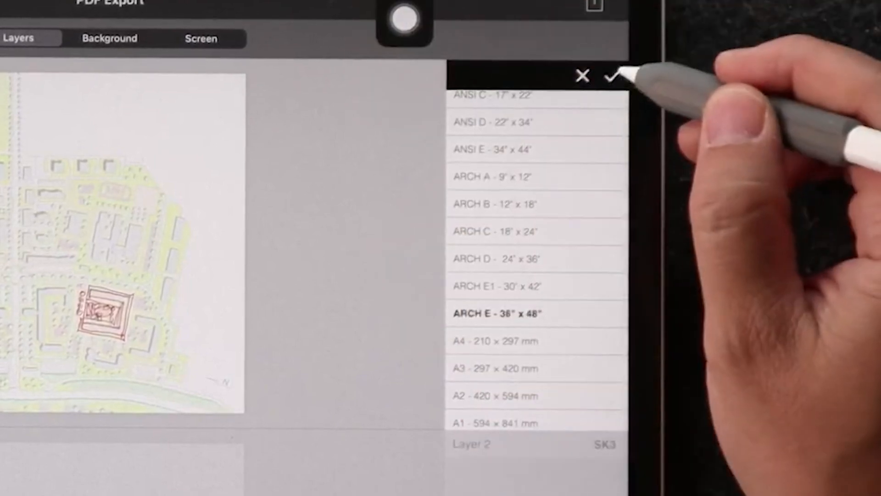
click(611, 77)
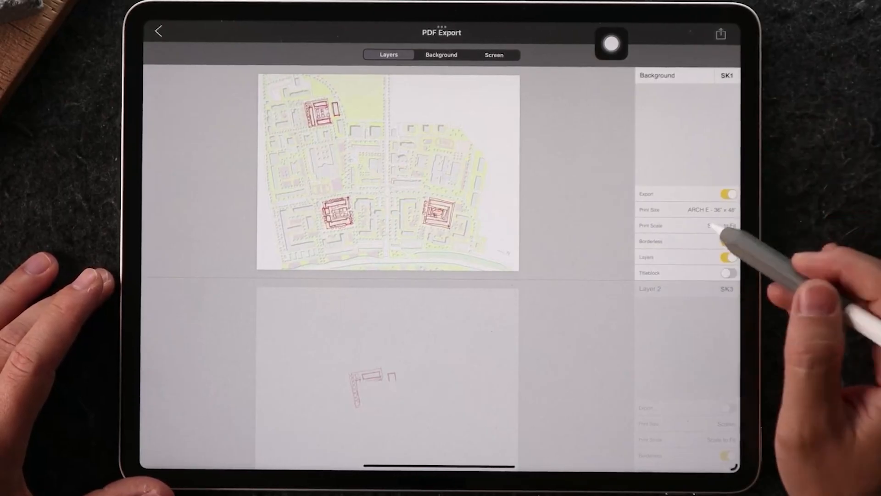
Step: Scroll past imperial scales and choose the metric 1:1250 Background print scale
click(718, 225)
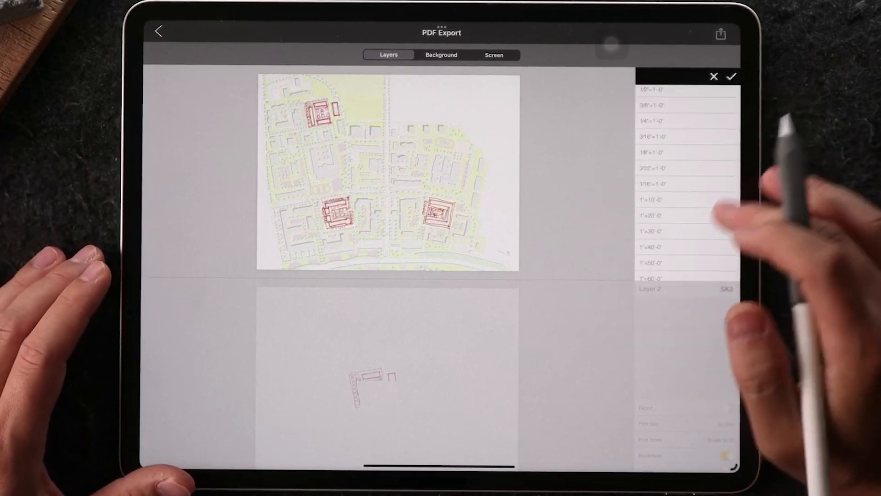
scroll(down, 3)
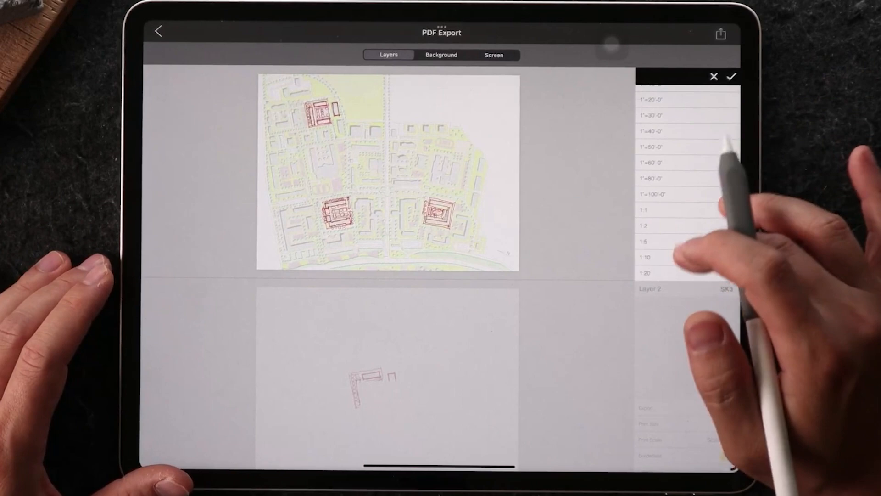
scroll(down, 3)
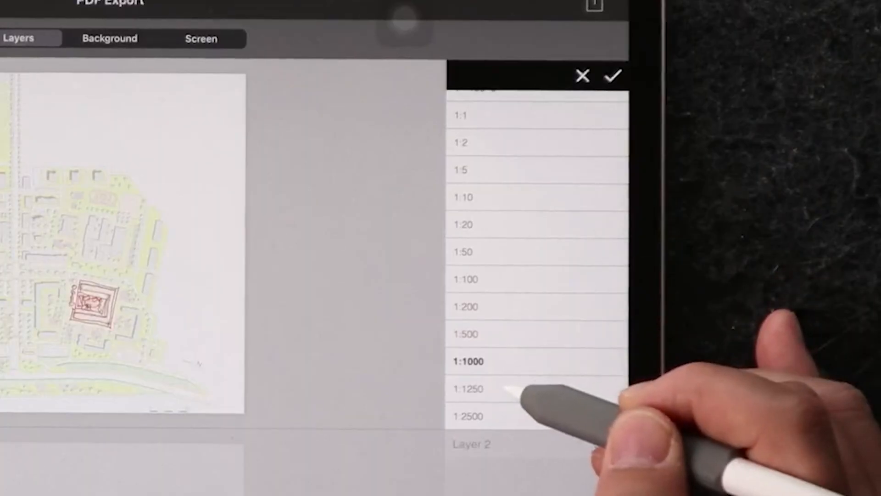
click(467, 389)
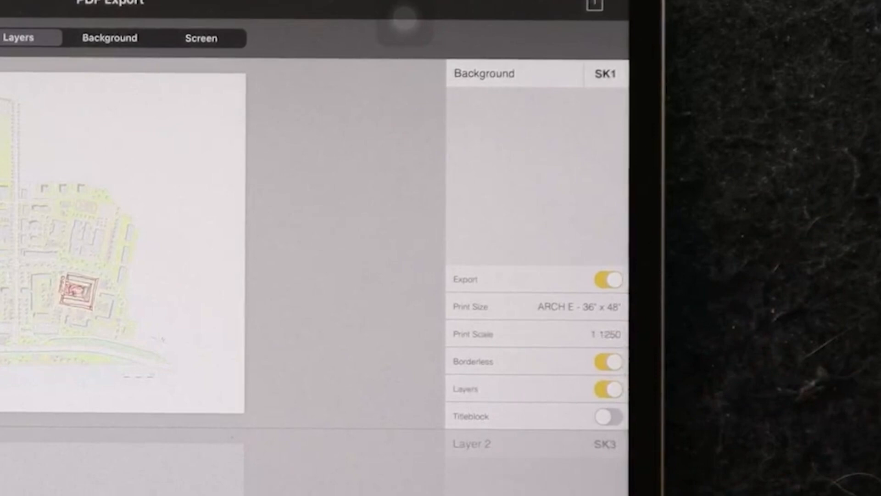
Step: Begin changing the Background export's sheet size and scale
click(535, 307)
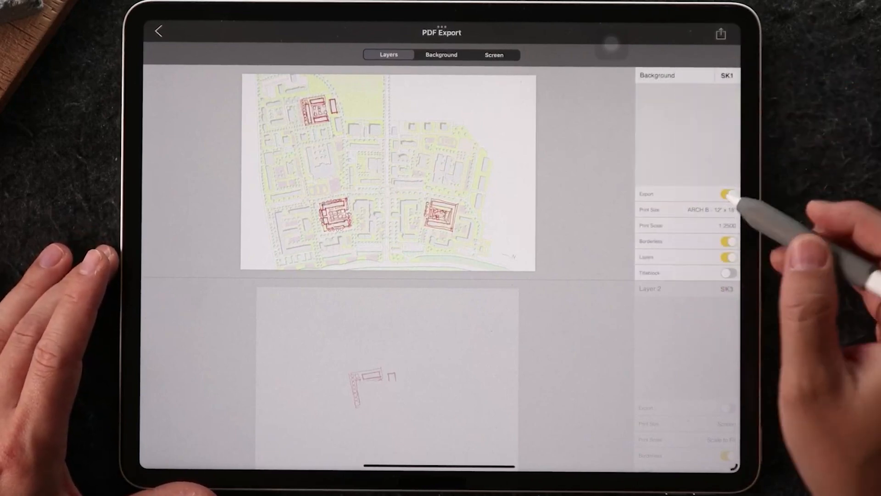
Step: Choose a larger ARCH sheet below ARCH B in the print size list
click(706, 209)
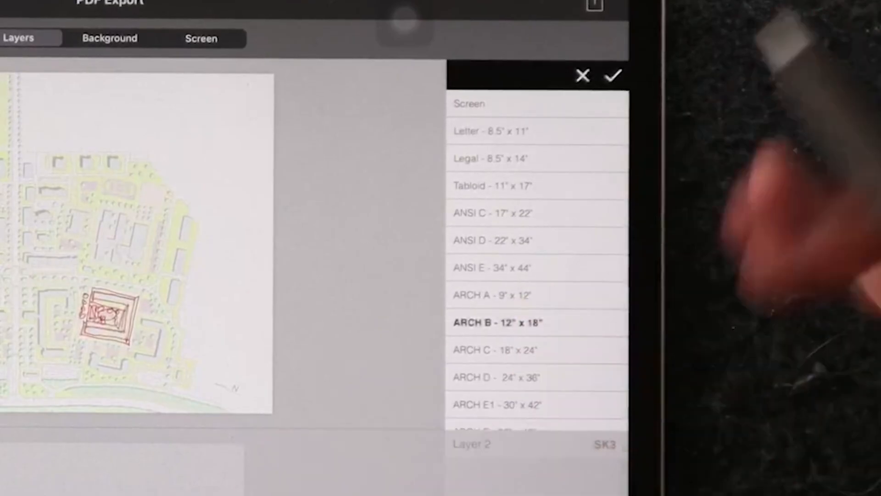
scroll(down, 3)
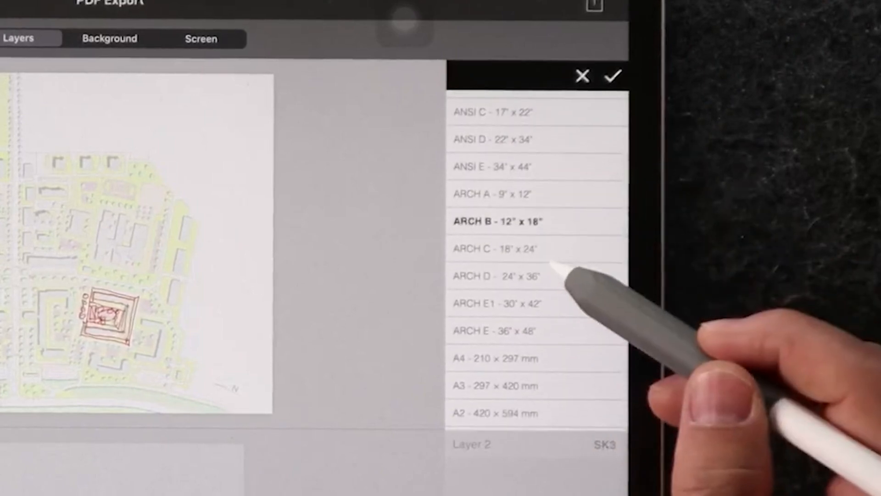
click(506, 276)
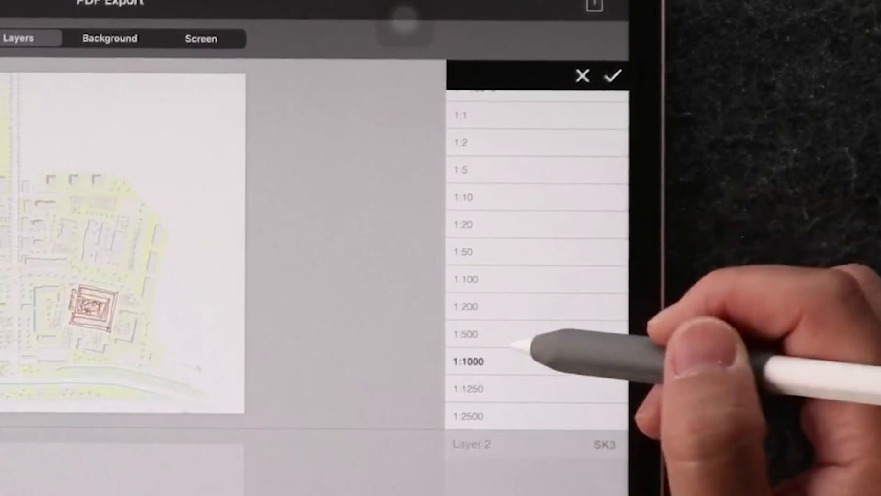
Step: Change the Background print scale from 1:1000 to 1:500
click(466, 335)
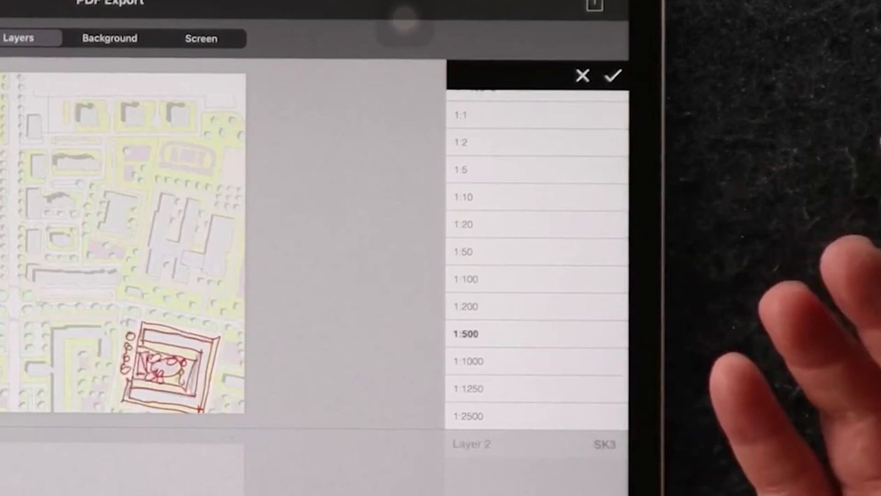